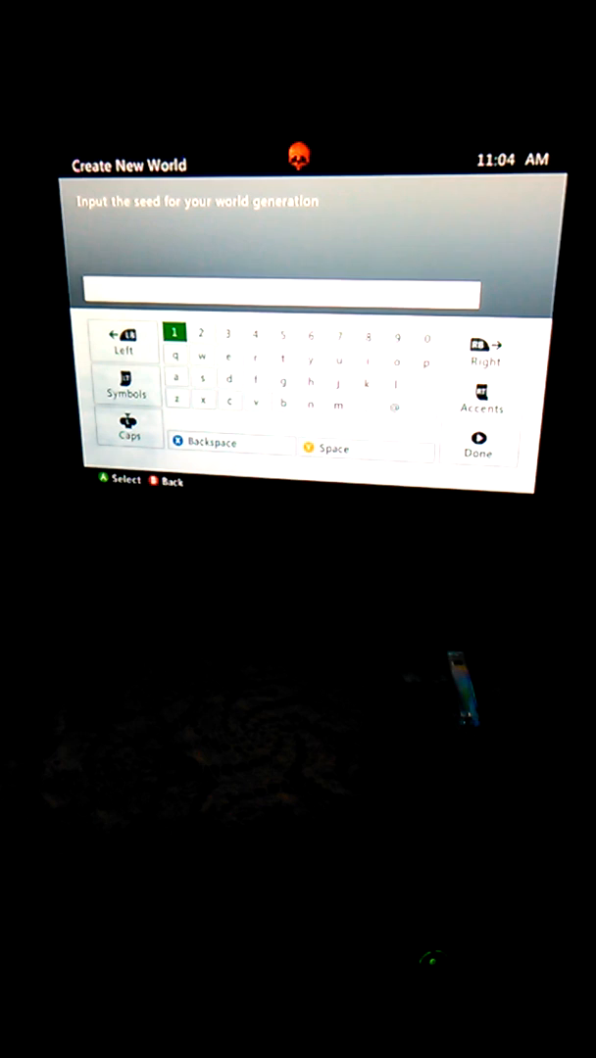
- Enter the seed letters "im back" on the on-screen keyboard
left_click(369, 337)
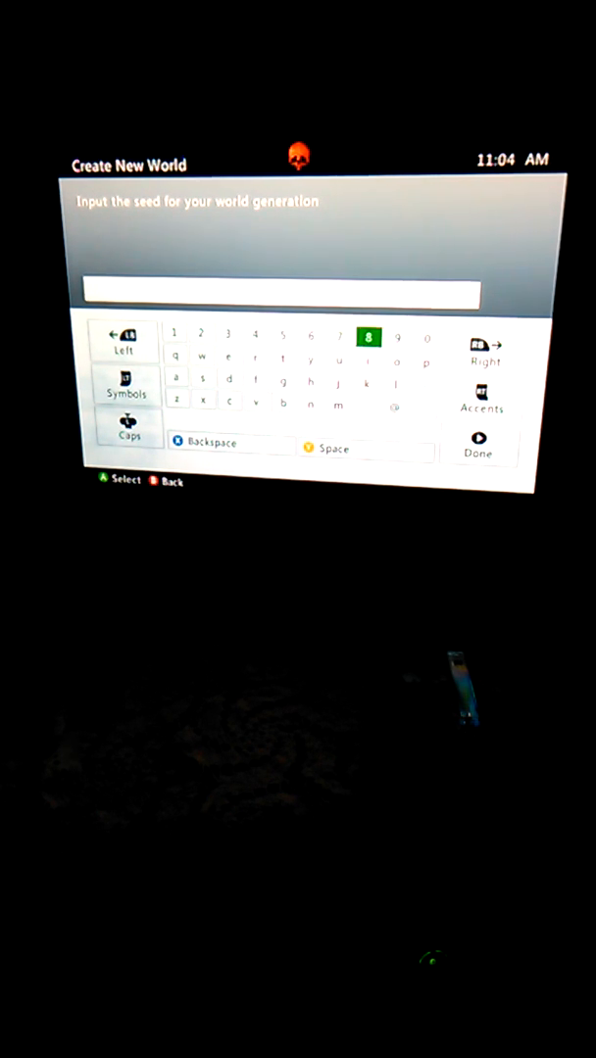
left_click(282, 404)
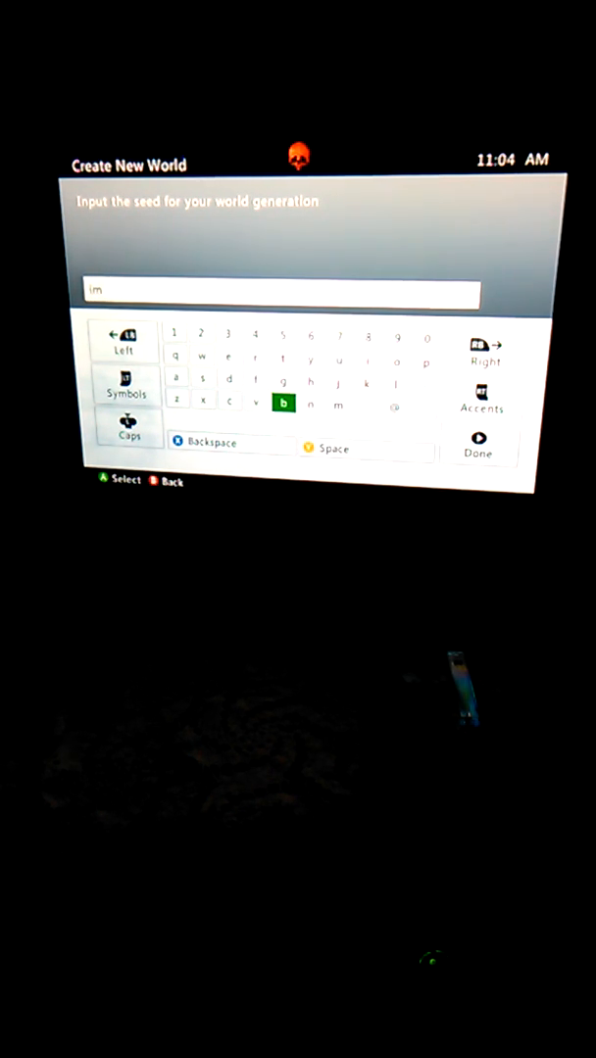
left_click(231, 378)
type(" back")
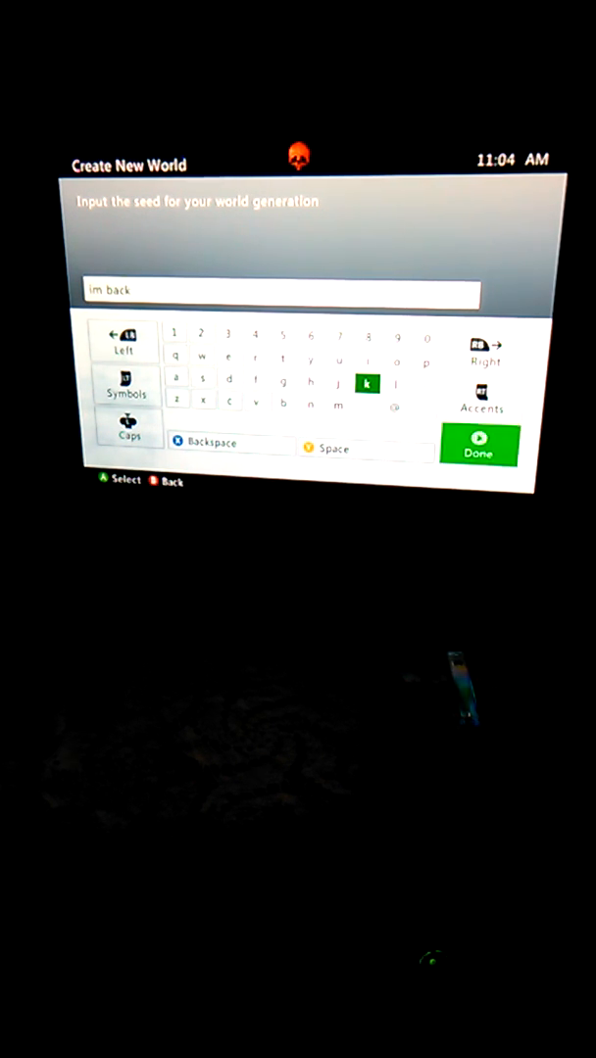
- Confirm the seed with Done and enable Bonus Chest in World Options
left_click(478, 447)
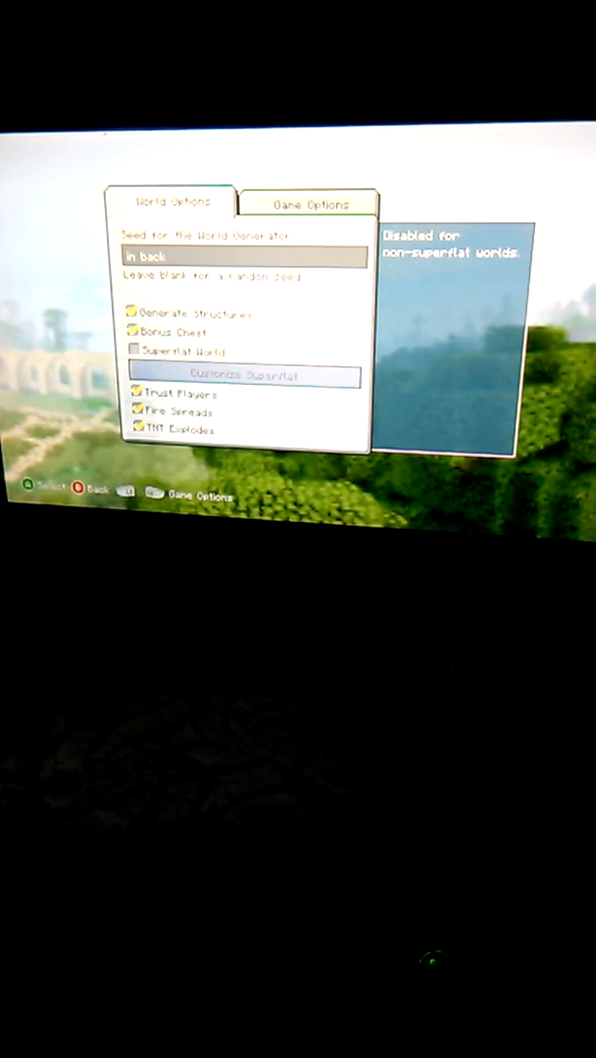
left_click(312, 204)
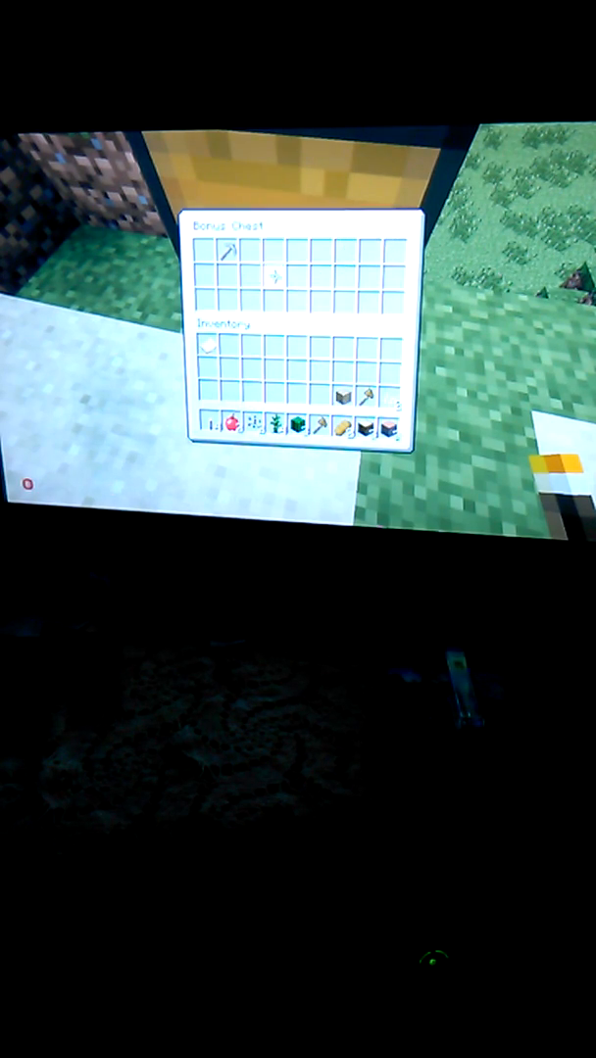
- Leave the bonus chest and view the collected items in the player's inventory
key("Escape")
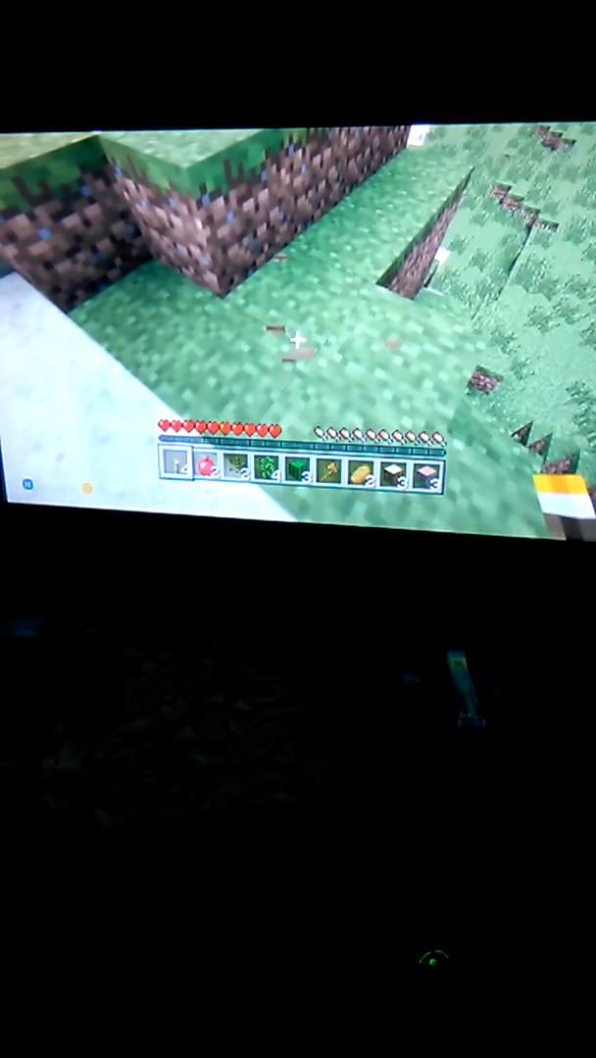
key("e")
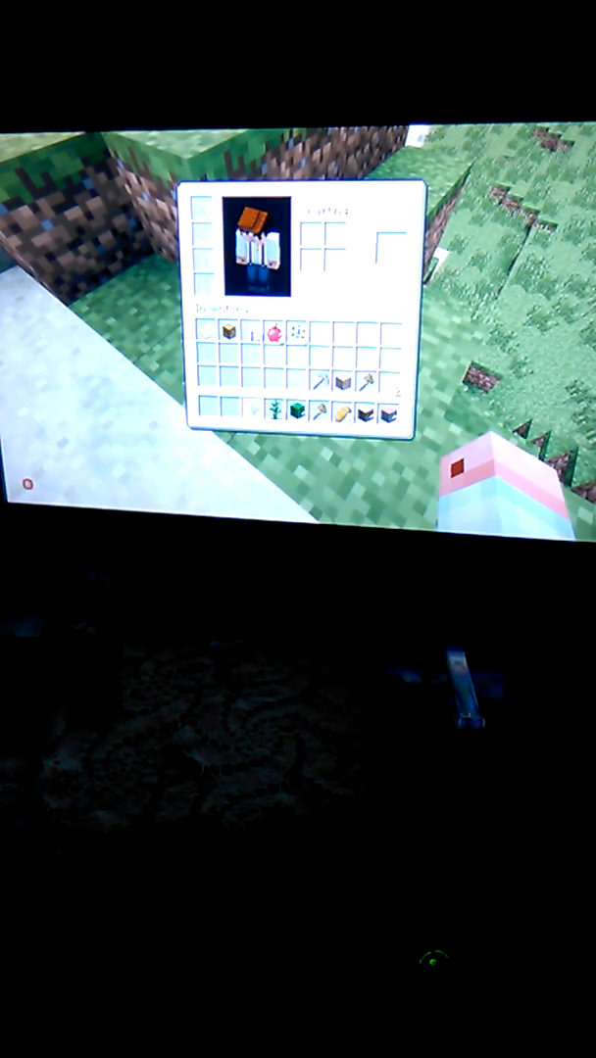